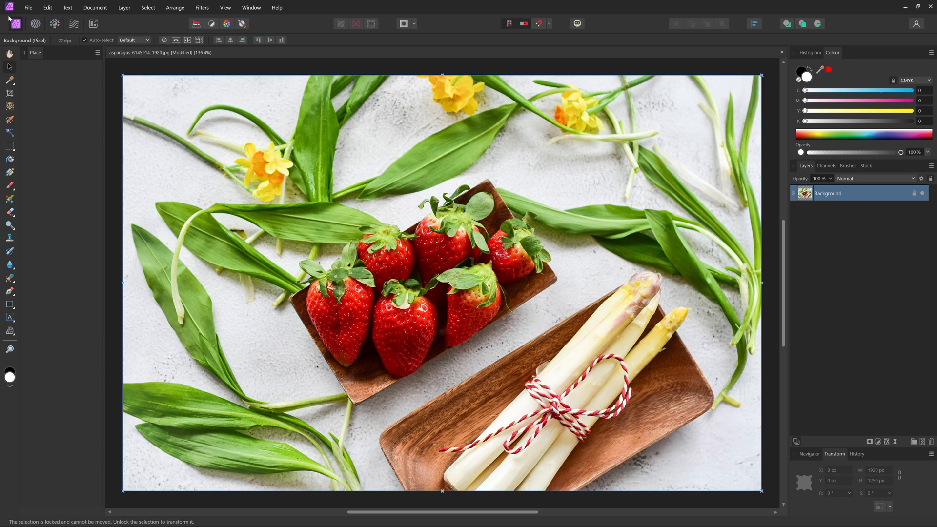
pyautogui.moveTo(73, 73)
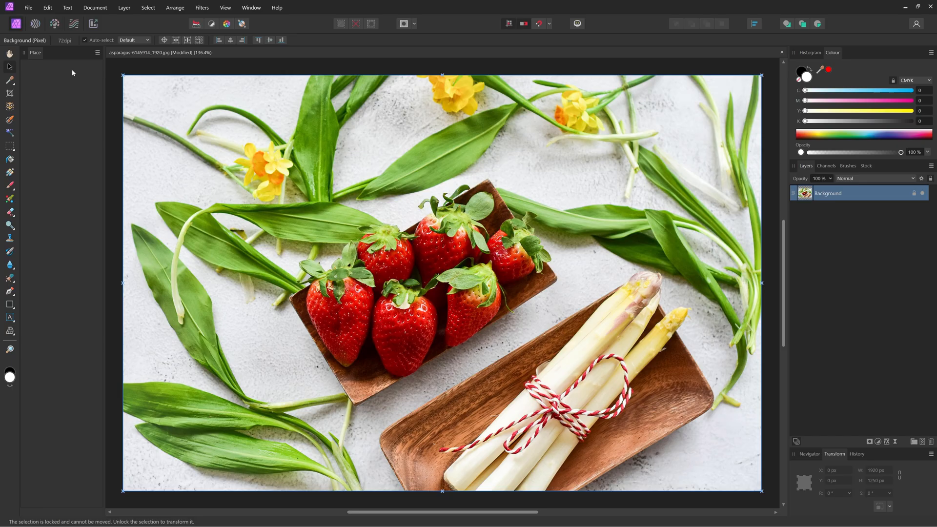
pyautogui.moveTo(82, 61)
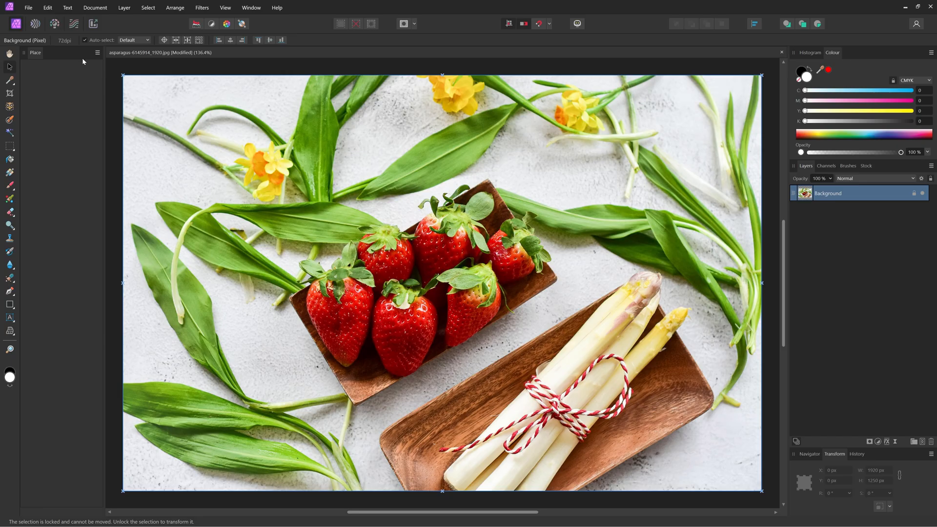
# - Reach the Machine Learning Models settings to install the Segmentation model
pyautogui.click(47, 7)
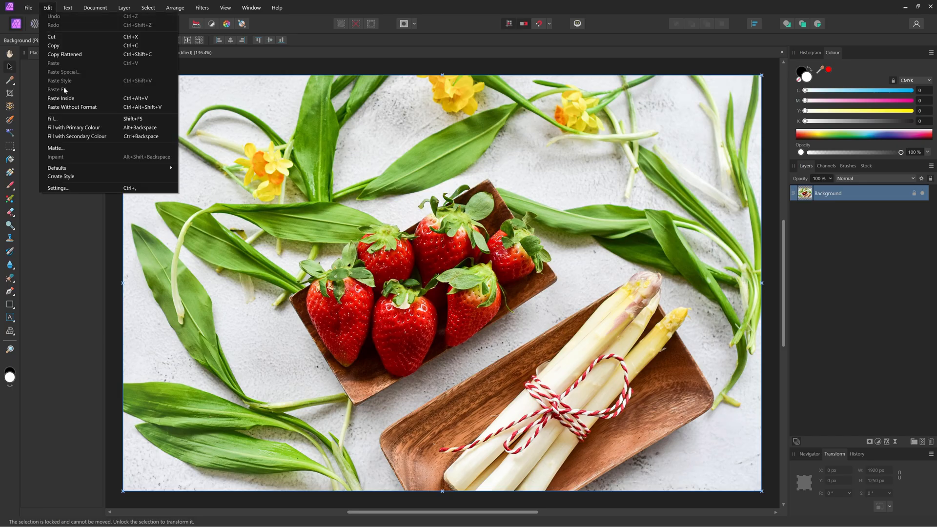
pyautogui.click(58, 187)
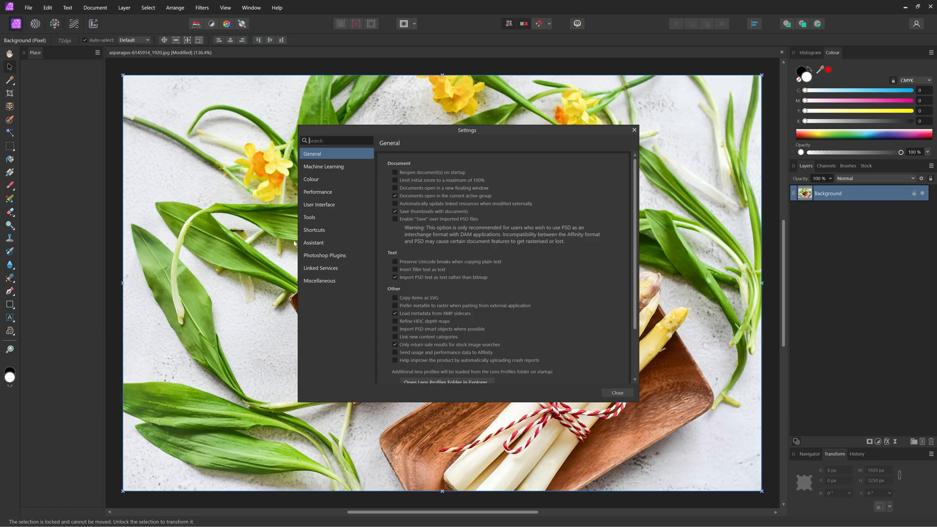
pyautogui.click(324, 165)
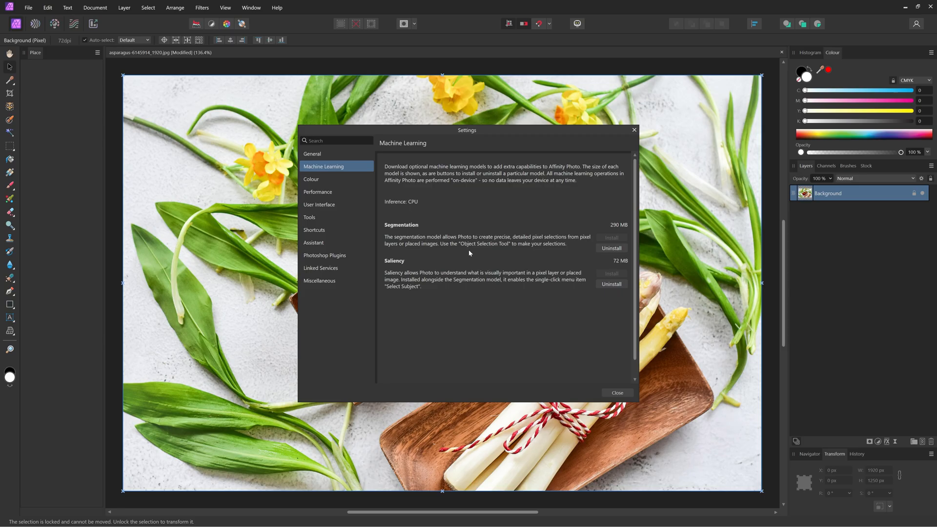
pyautogui.moveTo(407, 250)
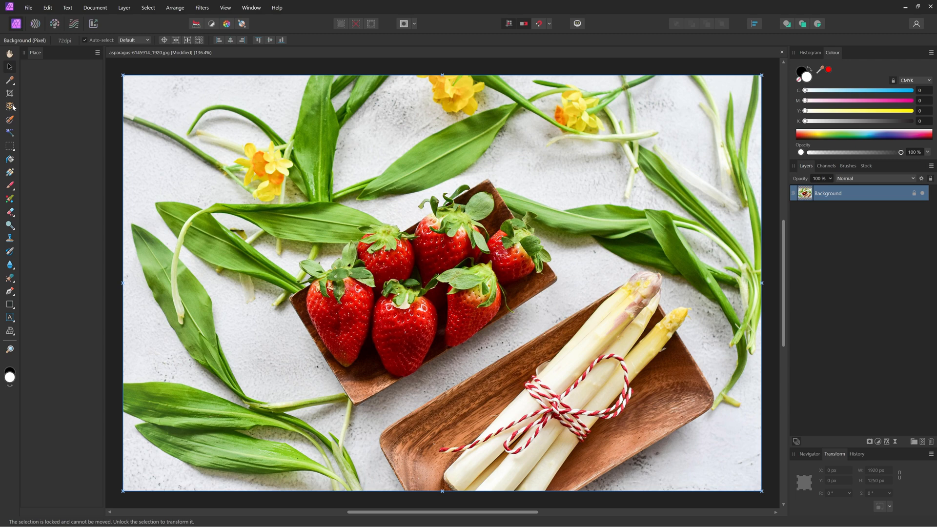
pyautogui.moveTo(10, 106)
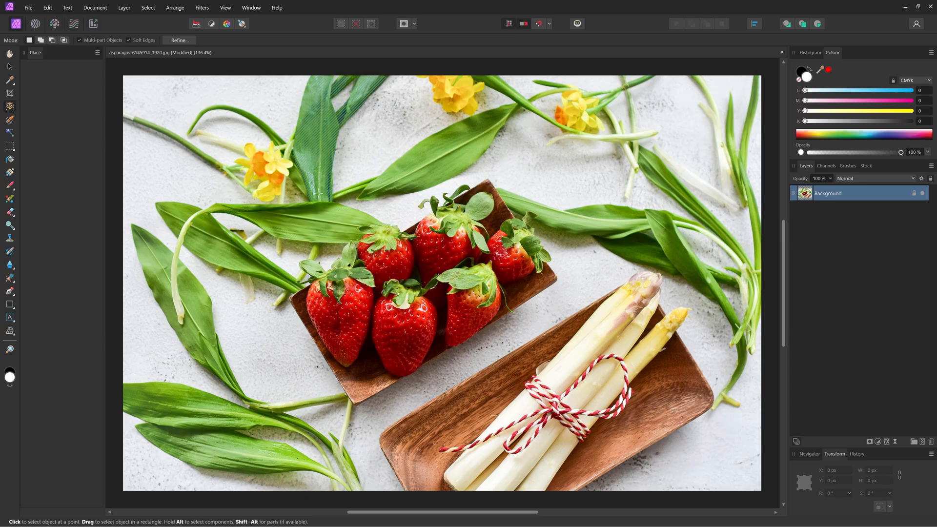
pyautogui.press('alt')
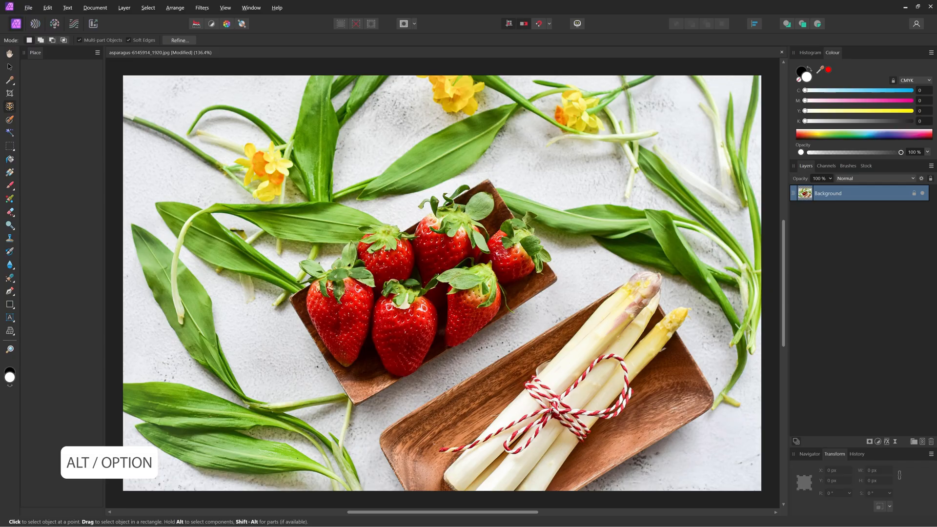
pyautogui.click(466, 293)
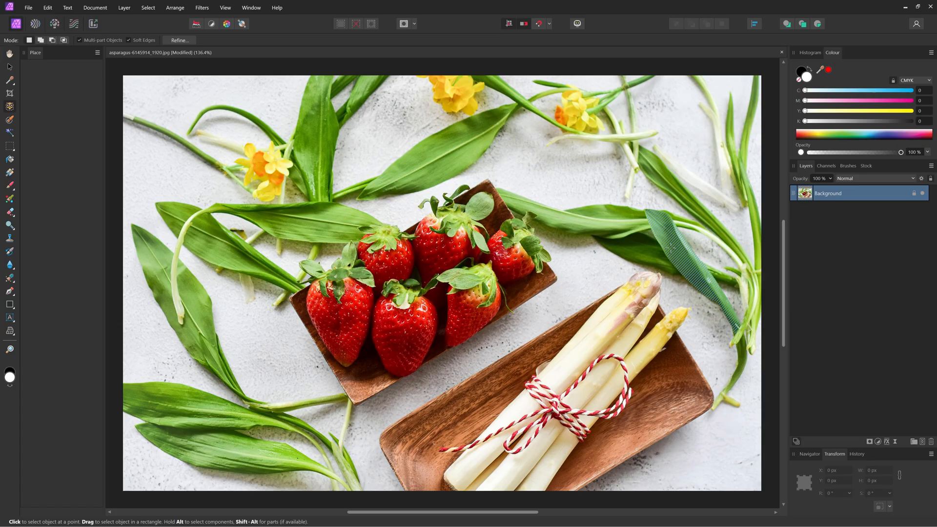
pyautogui.press('alt')
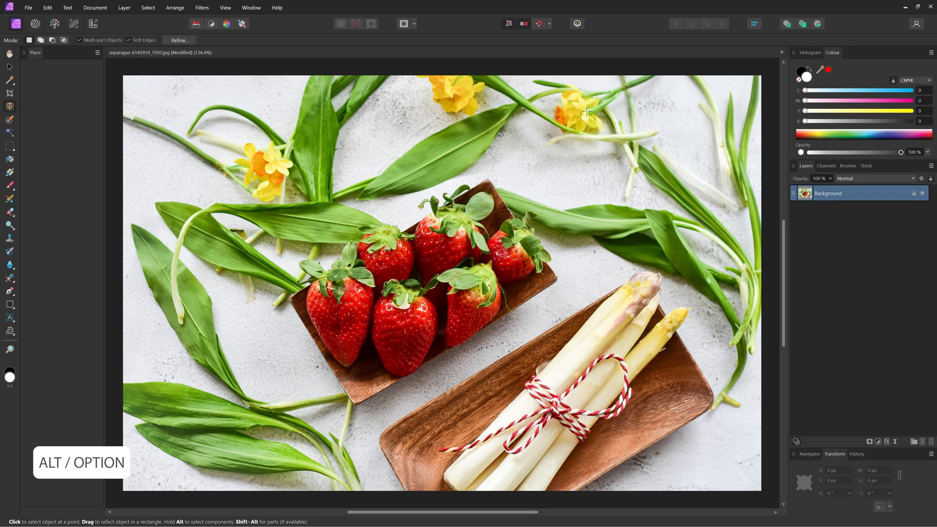